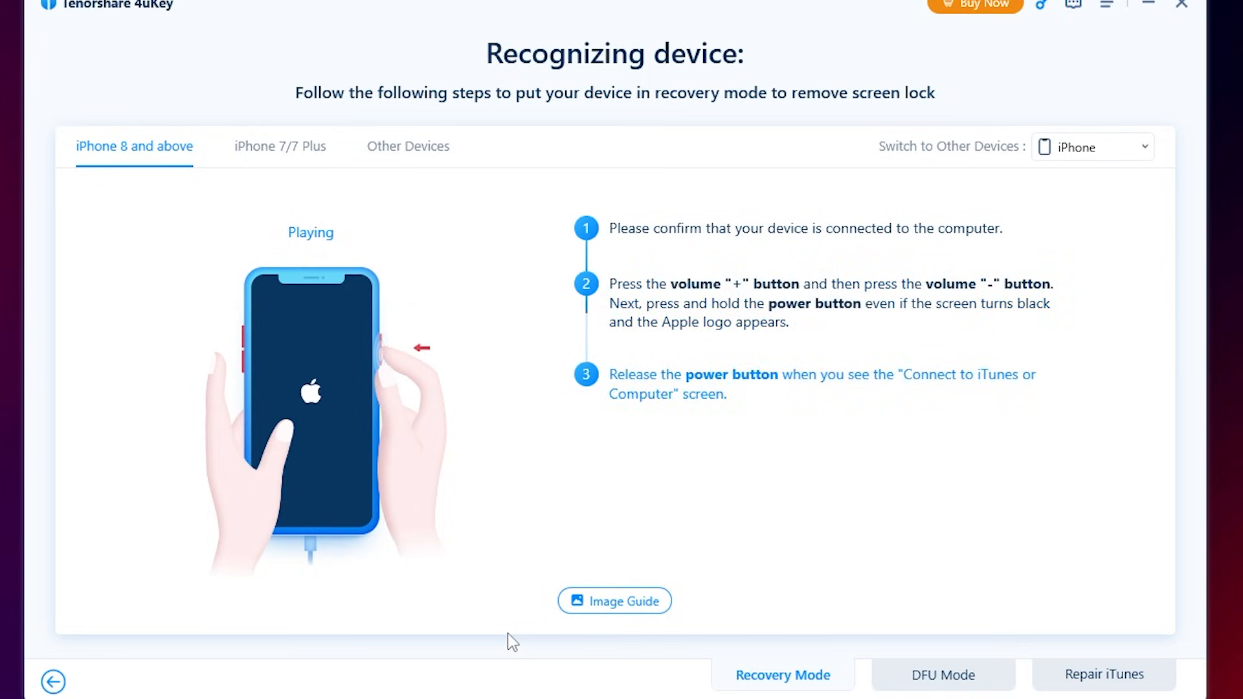
# View the iPhone 7/7 Plus recovery-mode steps, then the Other Devices steps
pyautogui.click(279, 146)
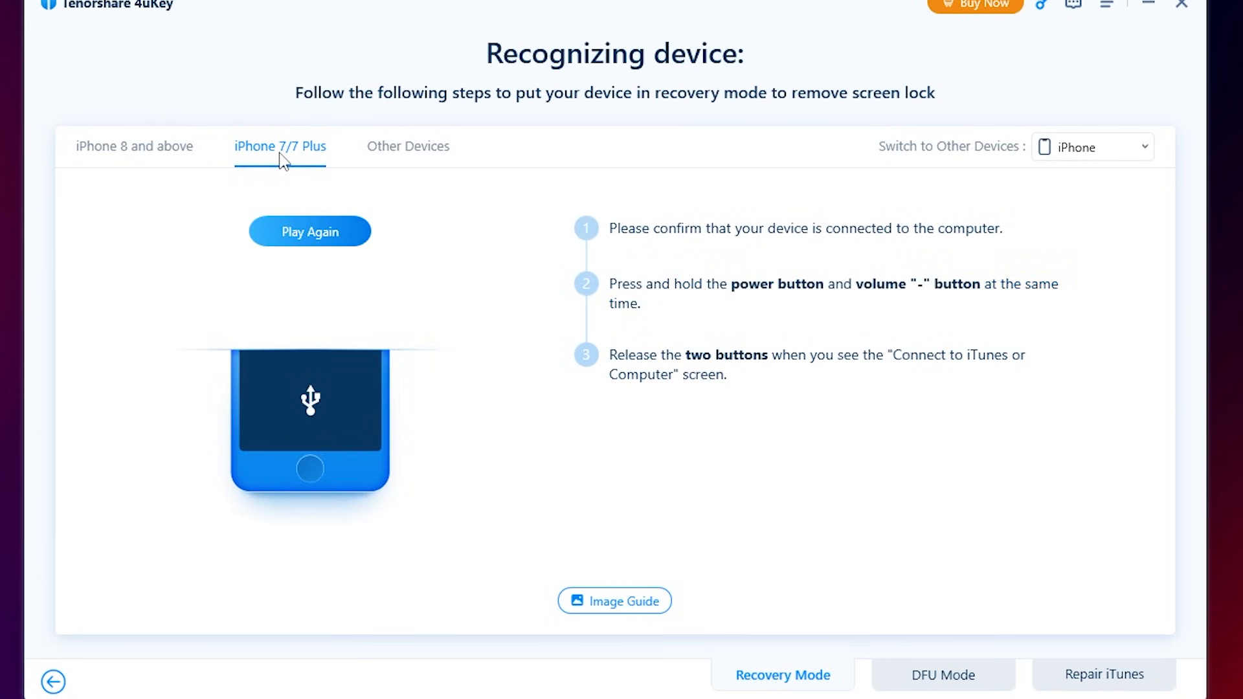
pyautogui.click(407, 145)
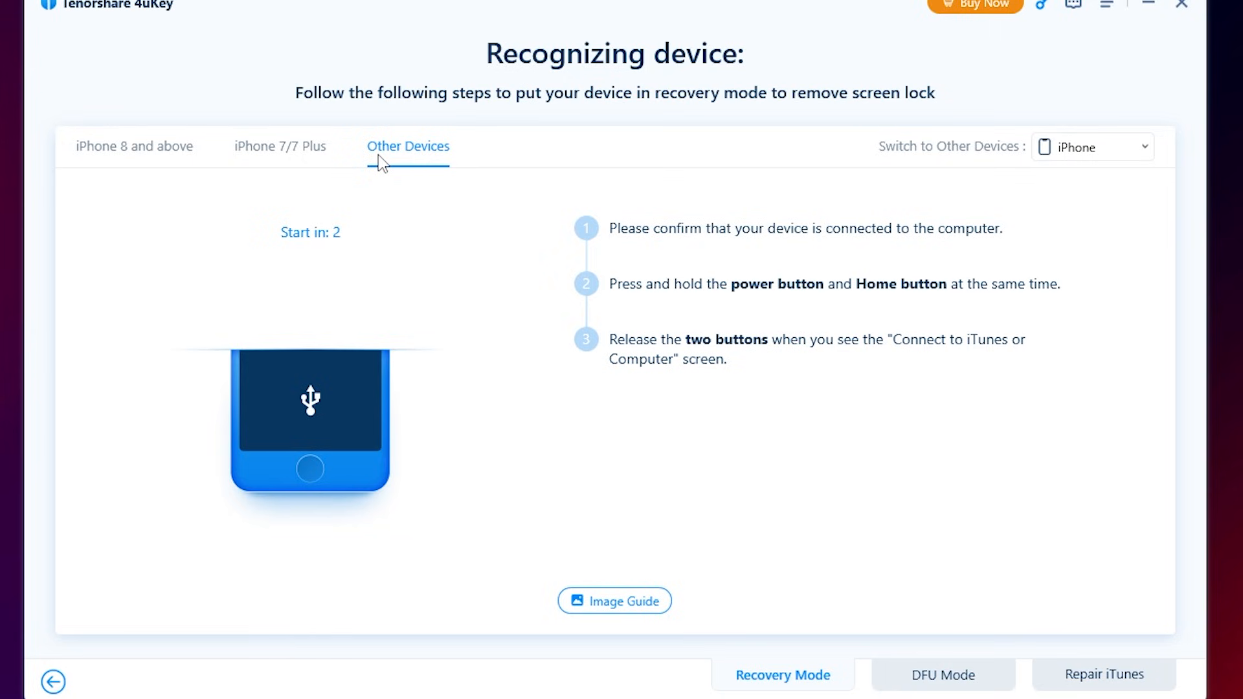